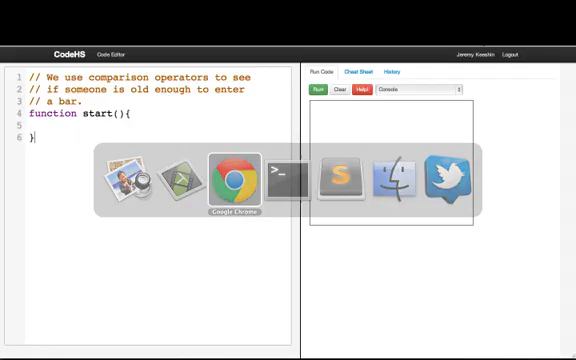
Write var age = readInt("What is your age?"); and var oldEnough = age >= 21
{"action": "type", "text": "var"}
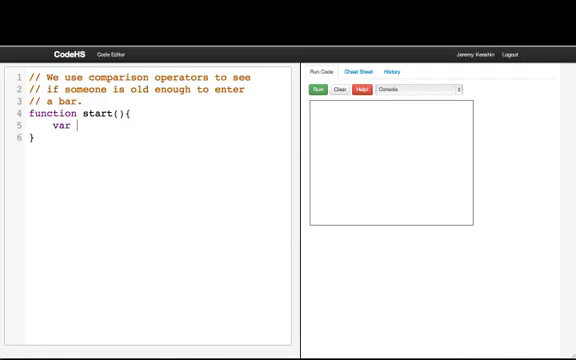
{"action": "type", "text": "age = read"}
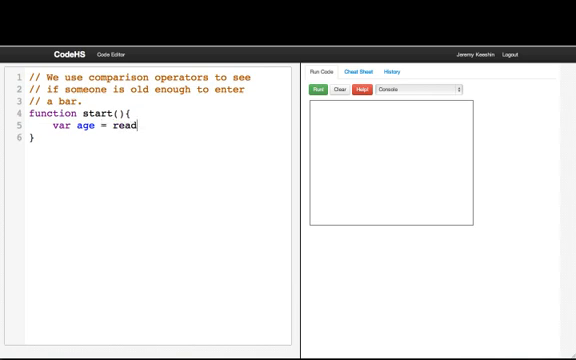
{"action": "type", "text": "Int(\"What is your ag"}
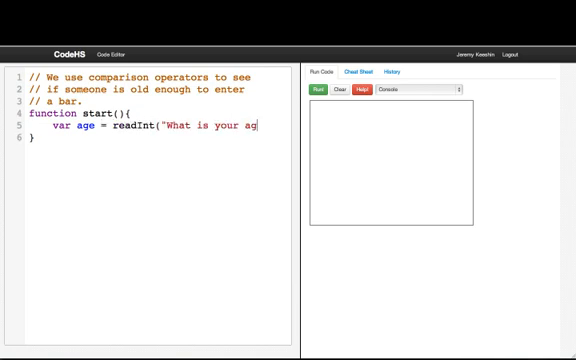
{"action": "type", "text": "e?\");"}
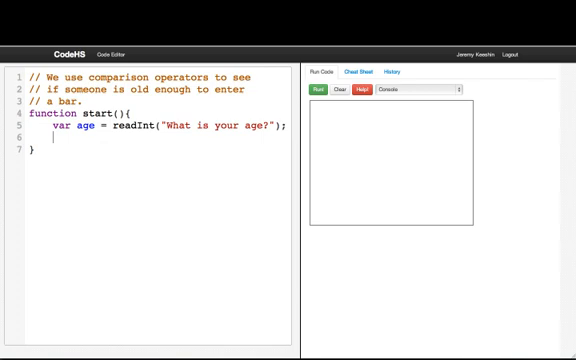
{"action": "type", "text": "var o"}
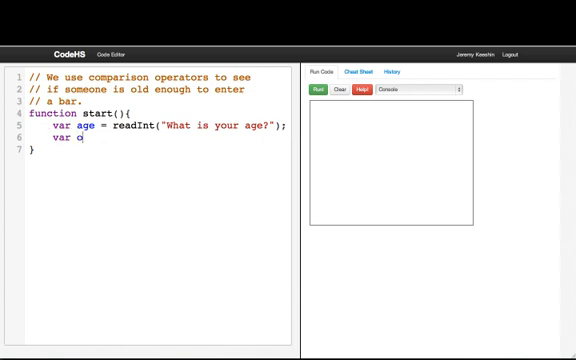
{"action": "type", "text": "ldEnough ="}
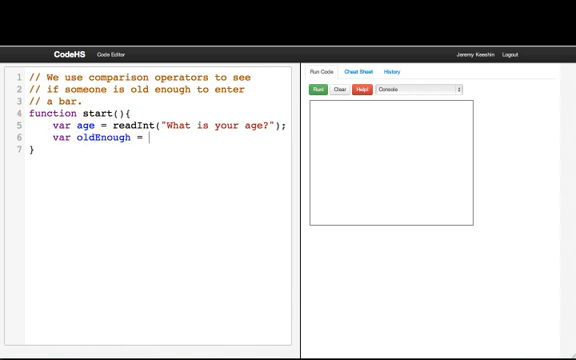
{"action": "type", "text": "age >= 21;"}
{"action": "type", "text": "println(\""}
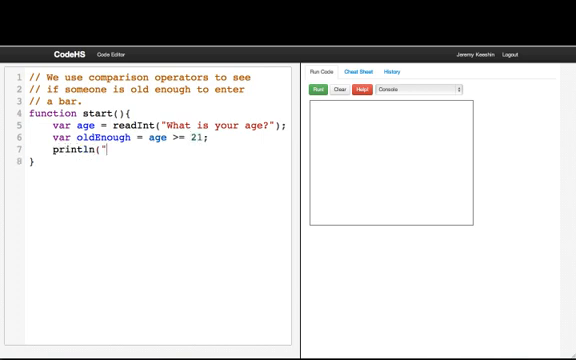
Add println("Can enter bar: " + oldEnough); to print the result
{"action": "type", "text": "c"}
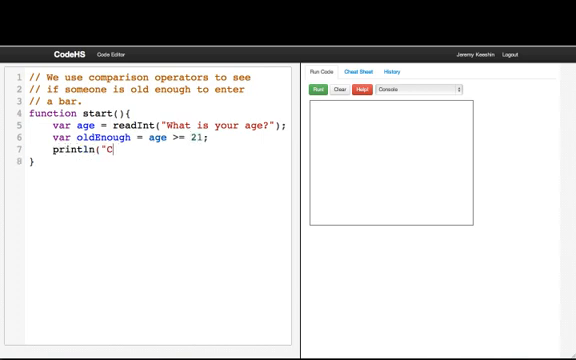
{"action": "type", "text": "an enter bar:"}
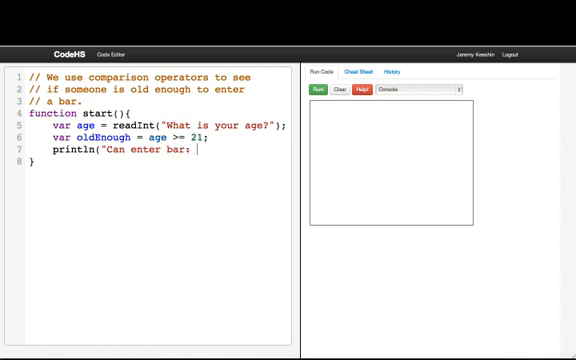
{"action": "type", "text": "\" + oldE"}
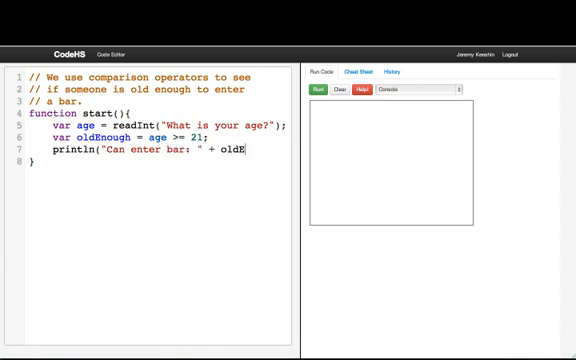
{"action": "type", "text": "nough);"}
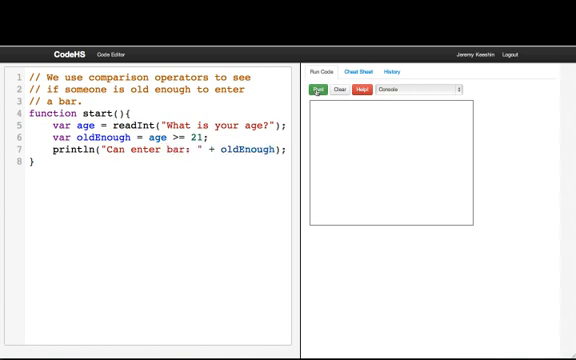
Run the bar-age program twice, answering the age prompt with 25 and then 18
{"action": "left_click", "coordinate": [318, 92]}
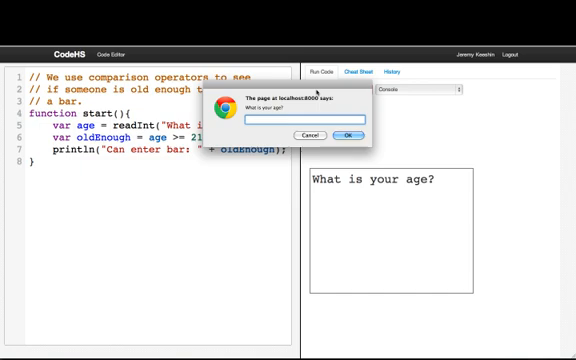
{"action": "type", "text": "25"}
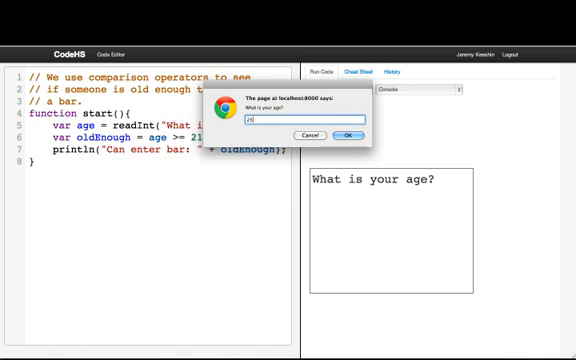
{"action": "left_click", "coordinate": [348, 136]}
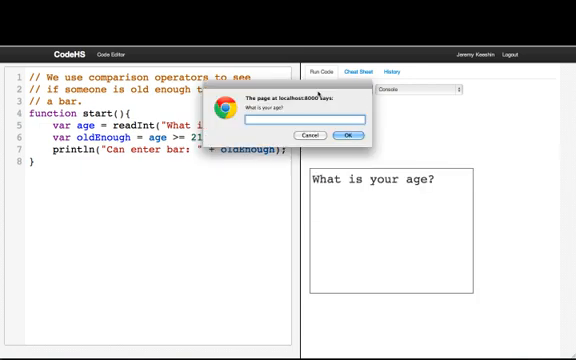
{"action": "type", "text": "18"}
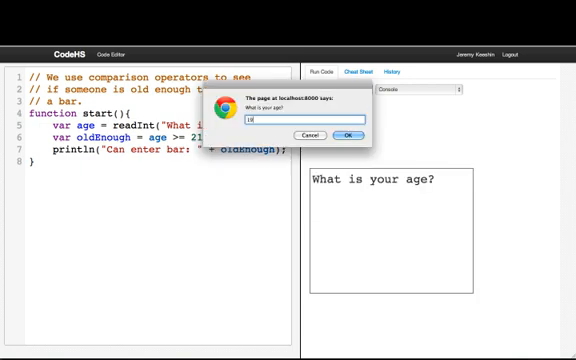
{"action": "left_click", "coordinate": [348, 134]}
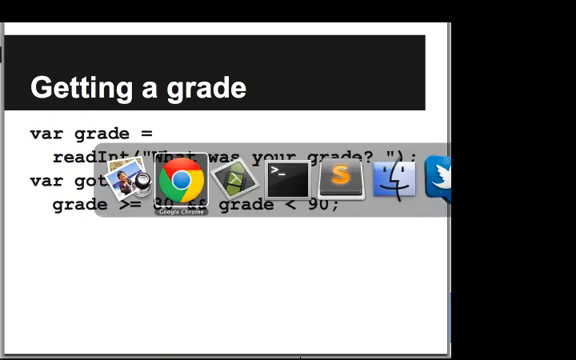
Inside start(), write var grade = readInt("What was your grade?");
{"action": "left_click", "coordinate": [168, 182]}
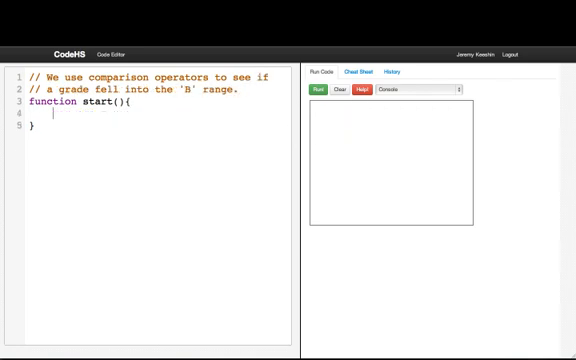
{"action": "type", "text": "var grade ="}
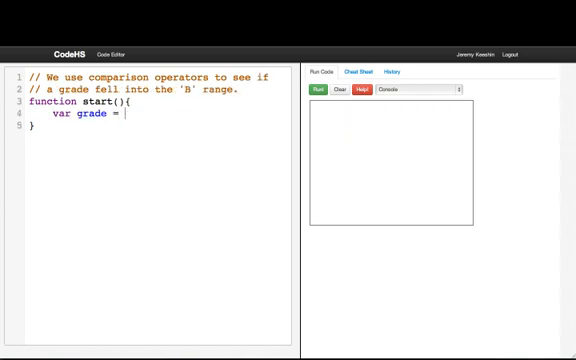
{"action": "type", "text": "readInt(\"Wh"}
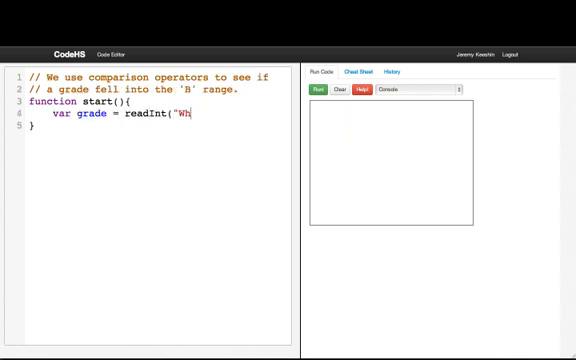
{"action": "type", "text": "at was your g"}
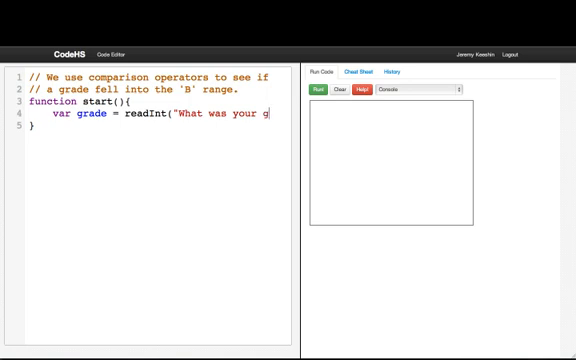
{"action": "type", "text": "rade?\");"}
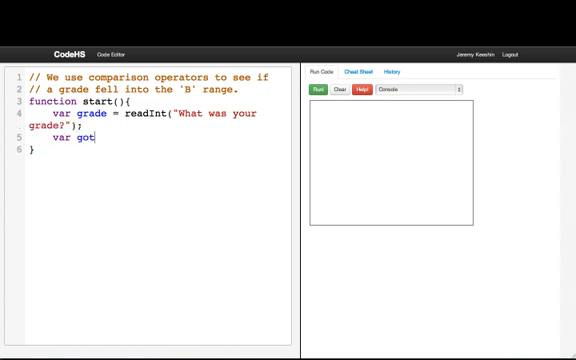
Add var gotB = grade >= 80 && grade < 90; for the B-range check
{"action": "type", "text": "B = g"}
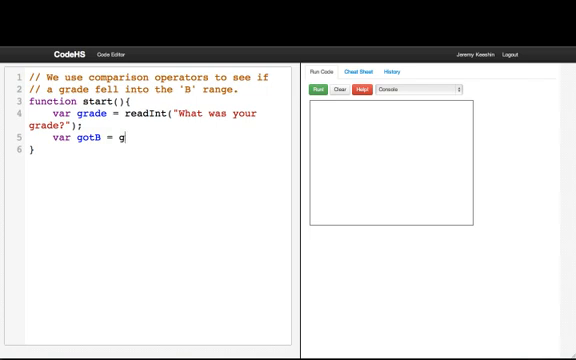
{"action": "type", "text": "rade"}
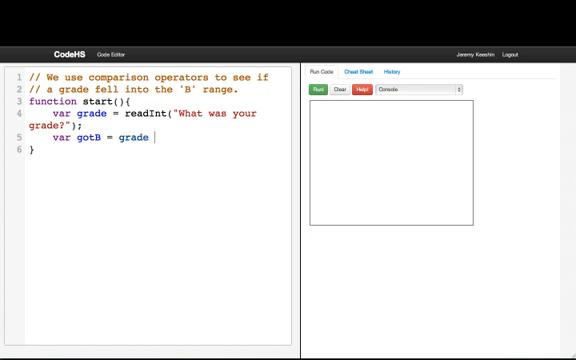
{"action": "type", "text": ">"}
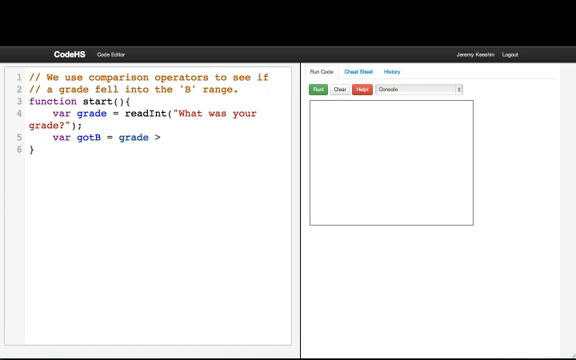
{"action": "type", "text": "= 80"}
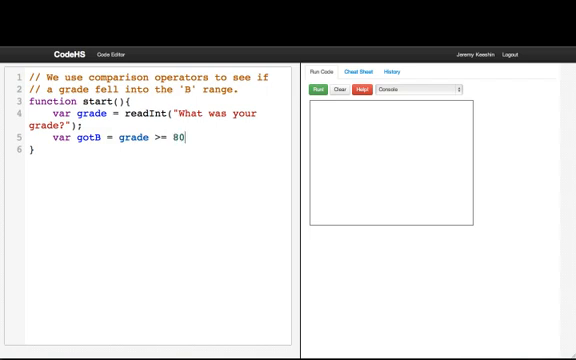
{"action": "type", "text": "&& grade <"}
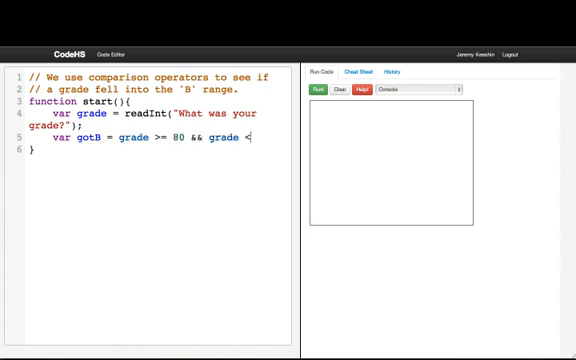
{"action": "type", "text": "90;"}
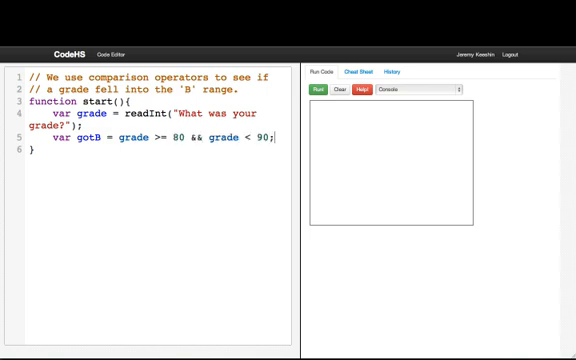
Add println("Got a B: " + gotB); to print the result
{"action": "type", "text": "println(\"Got"}
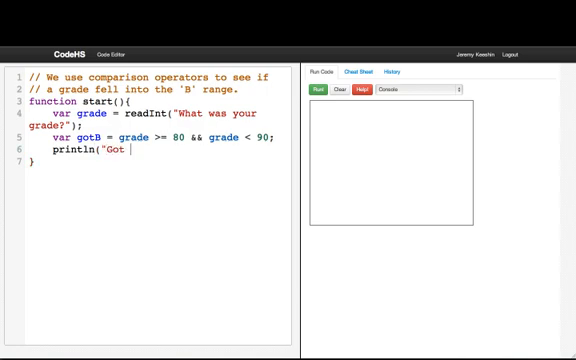
{"action": "type", "text": "a B: \" +"}
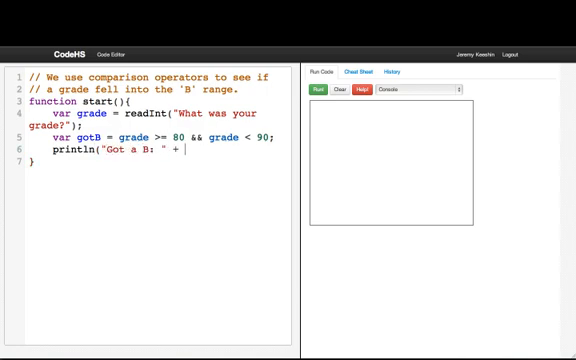
{"action": "type", "text": "gotB);"}
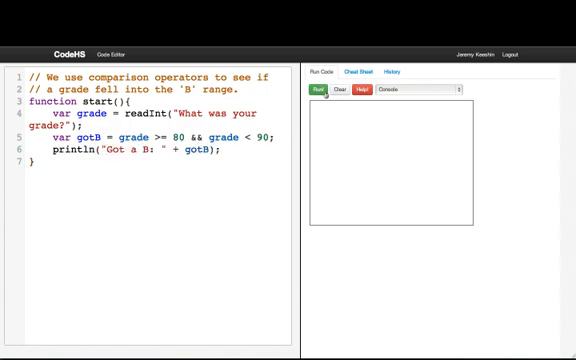
Run the grade program, submit the entered grade to see the result, and run it again
{"action": "left_click", "coordinate": [320, 92]}
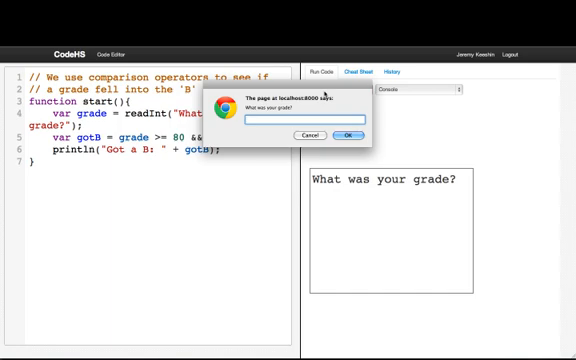
{"action": "left_click", "coordinate": [348, 136]}
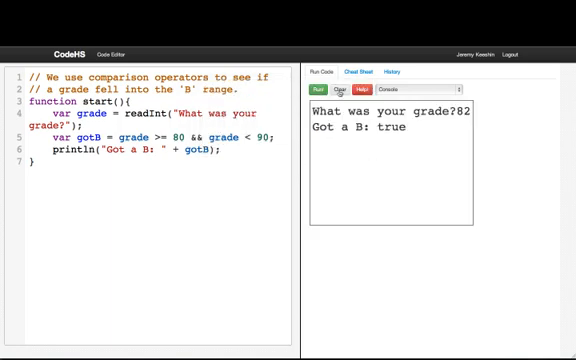
{"action": "left_click", "coordinate": [318, 66]}
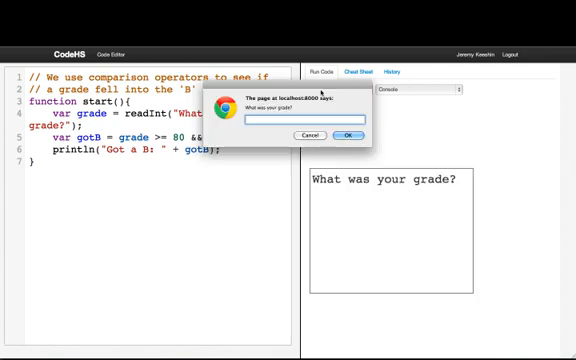